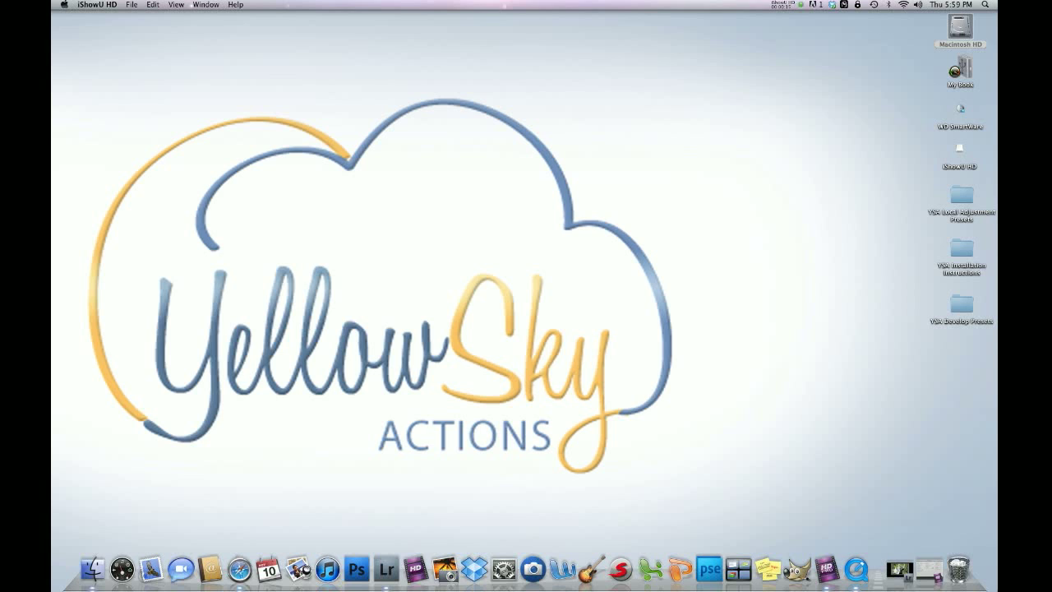
mouse_move(943, 304)
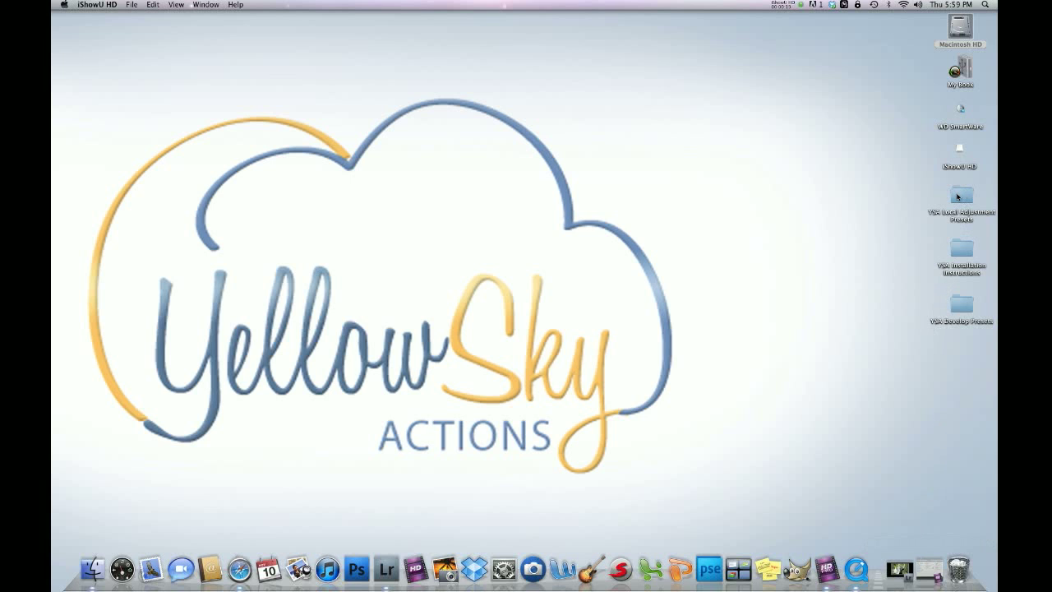
Review the desktop items: installation instructions, YSA Develop Presets and YSA Local Adjustment Presets folders.
left_click(959, 250)
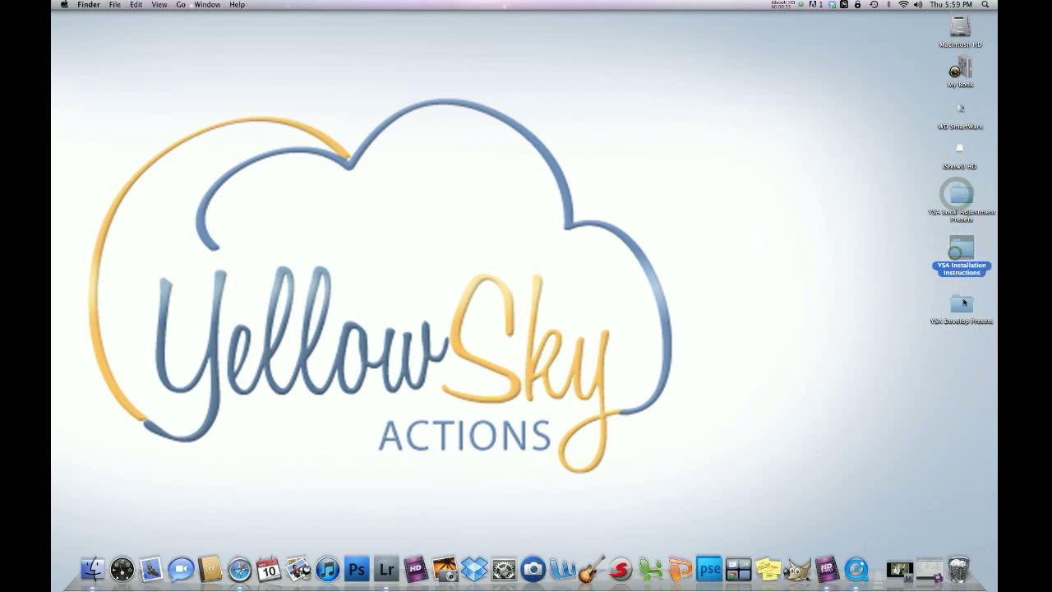
left_click(960, 304)
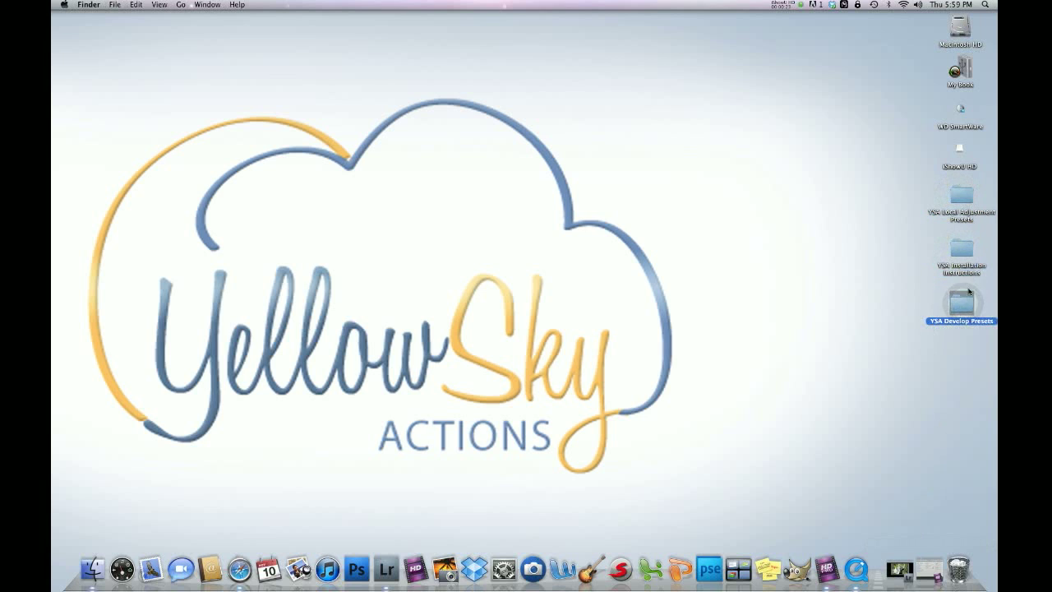
mouse_move(961, 276)
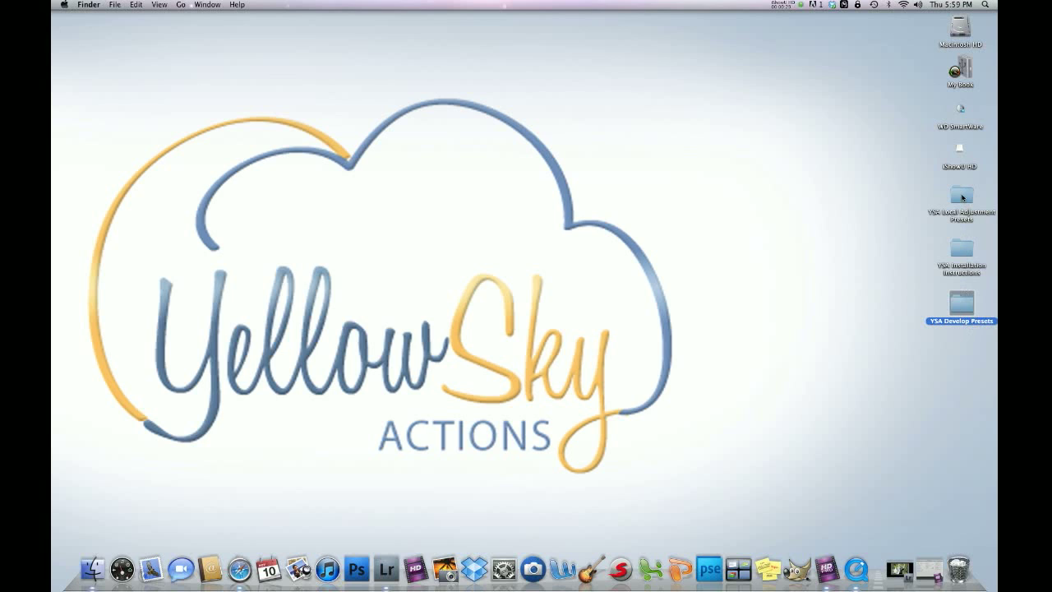
left_click(960, 197)
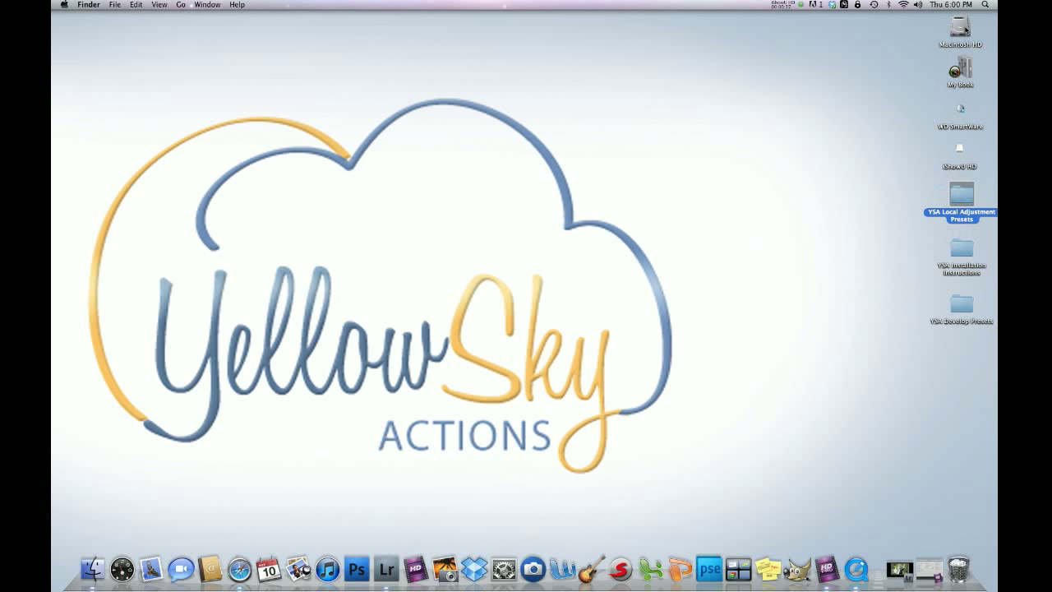
Navigate from the home folder through Library, Application Support and Adobe into the Lightroom folder.
double_click(960, 195)
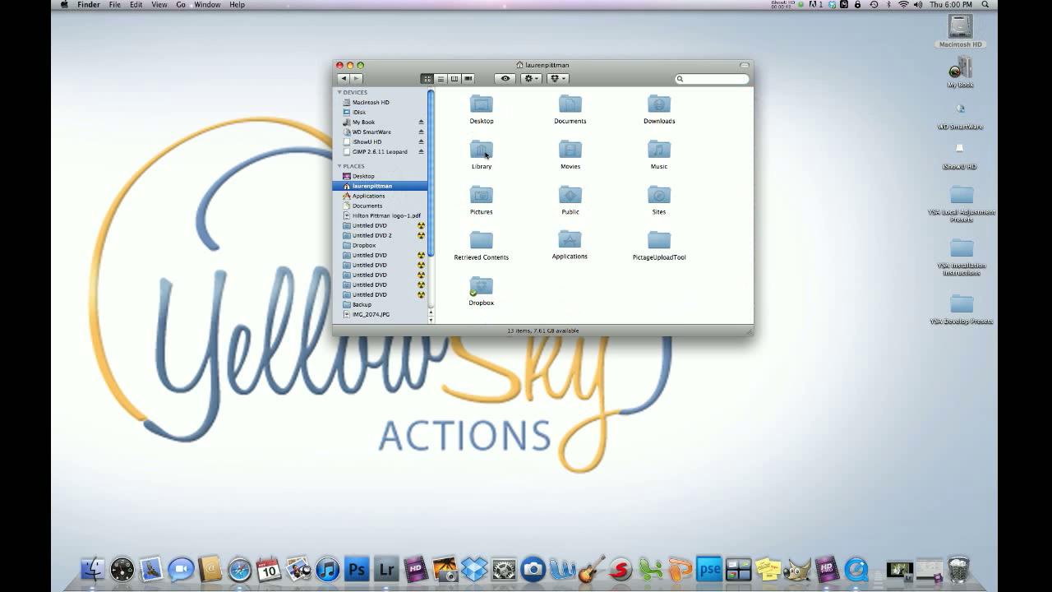
double_click(480, 154)
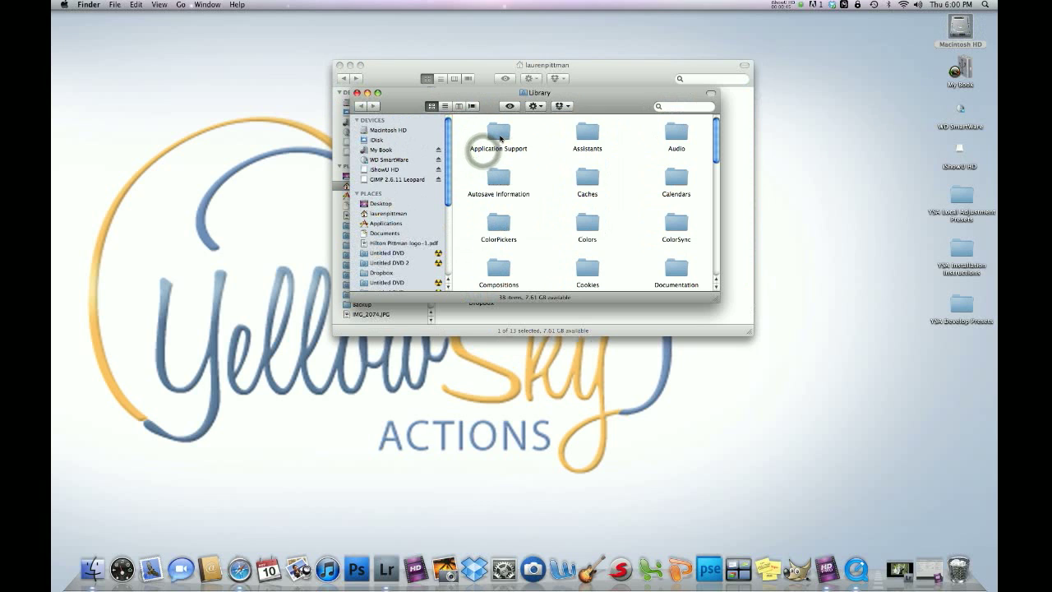
double_click(496, 135)
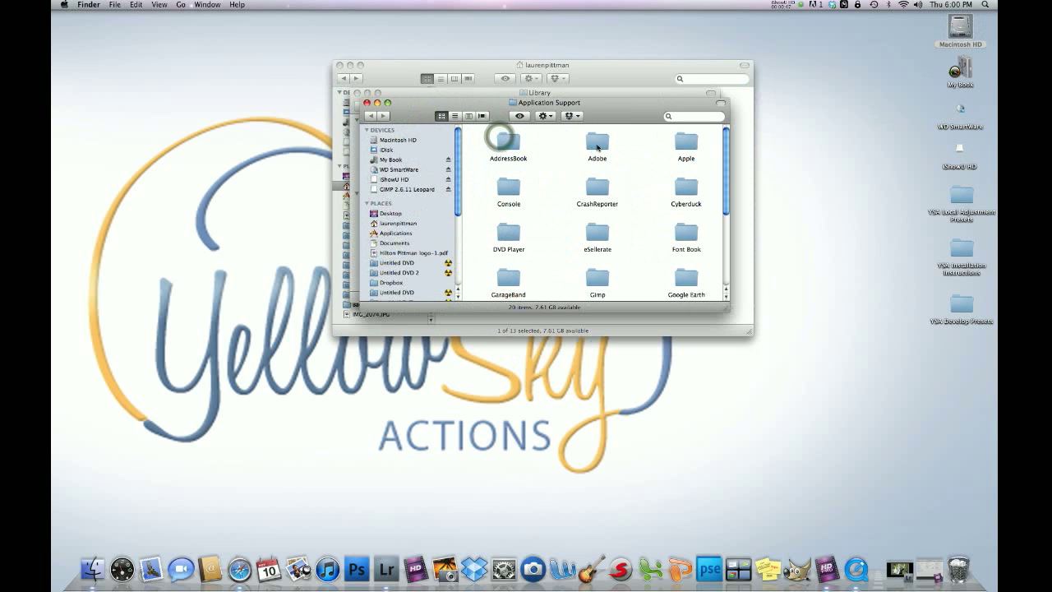
double_click(596, 145)
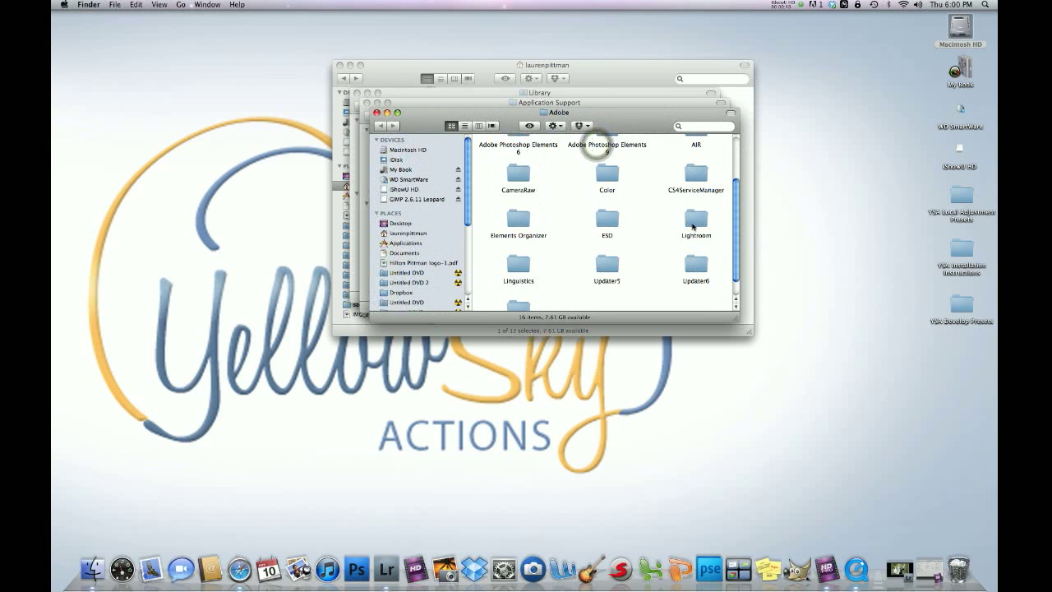
left_click(696, 217)
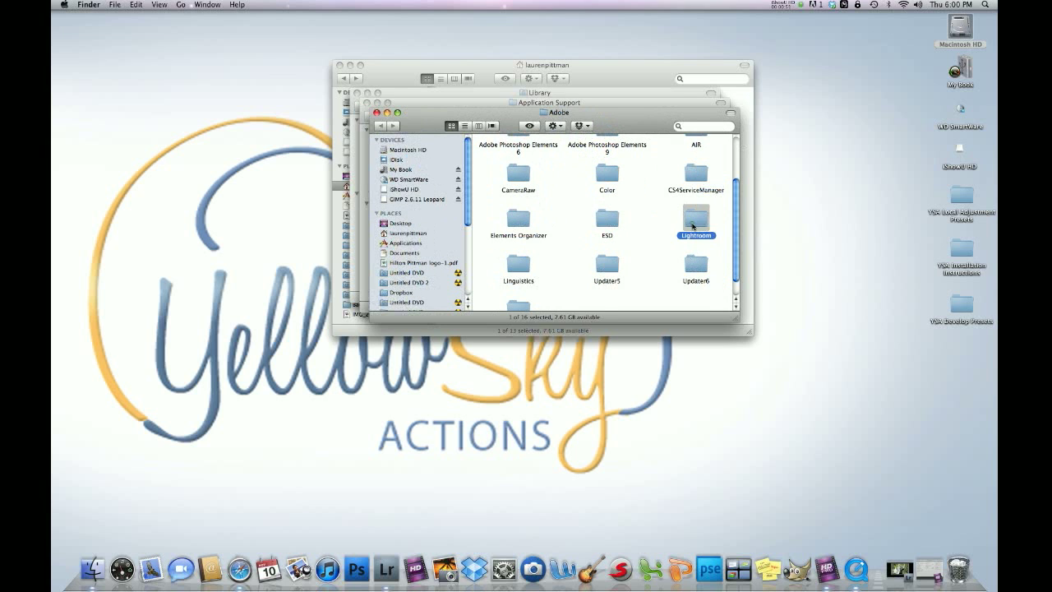
double_click(696, 217)
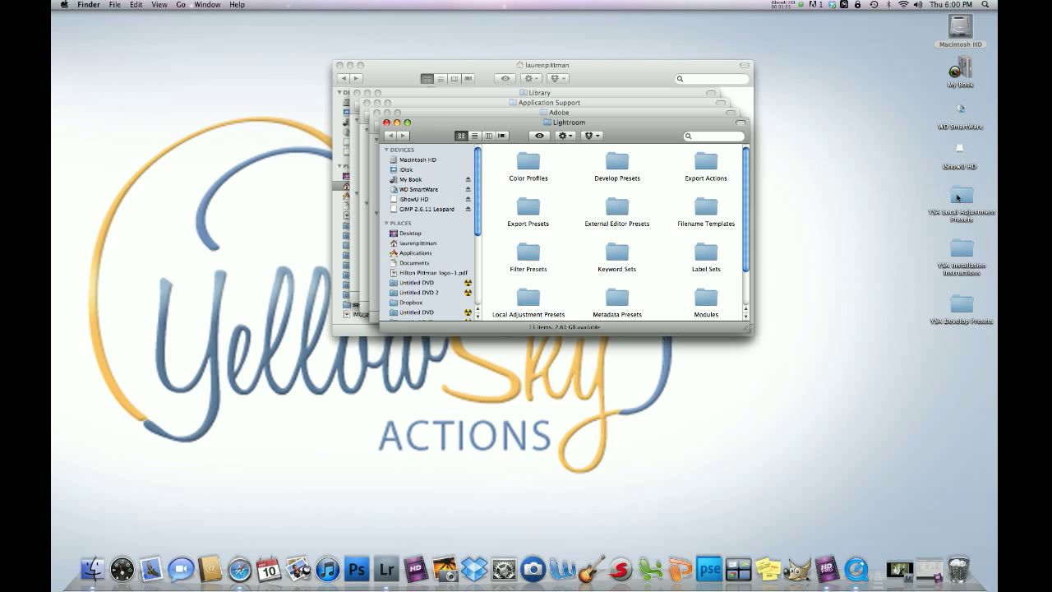
mouse_move(960, 308)
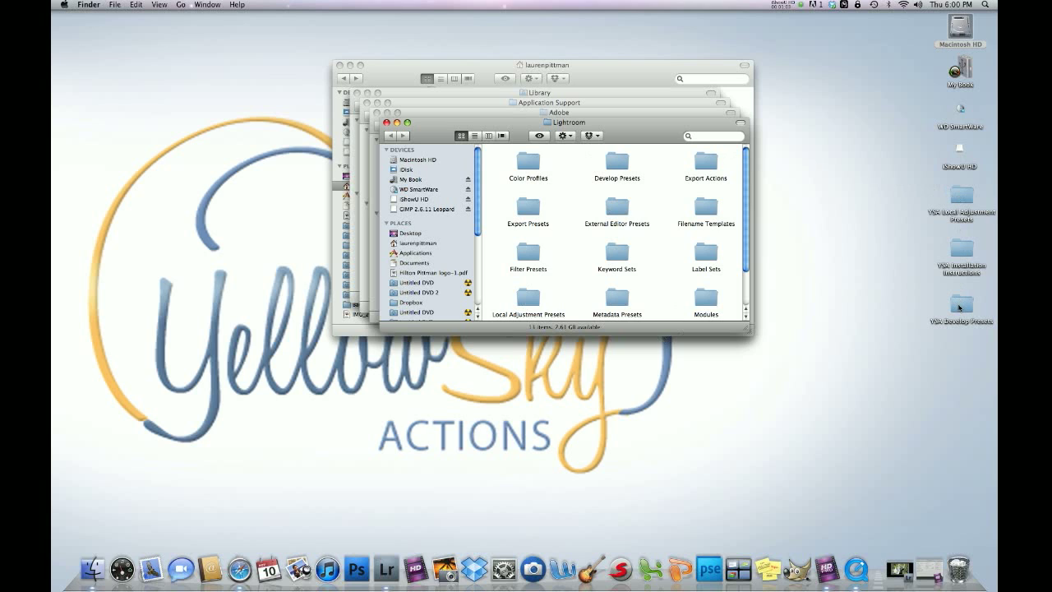
Open YSA Develop Presets and select all of its preset folders.
double_click(960, 304)
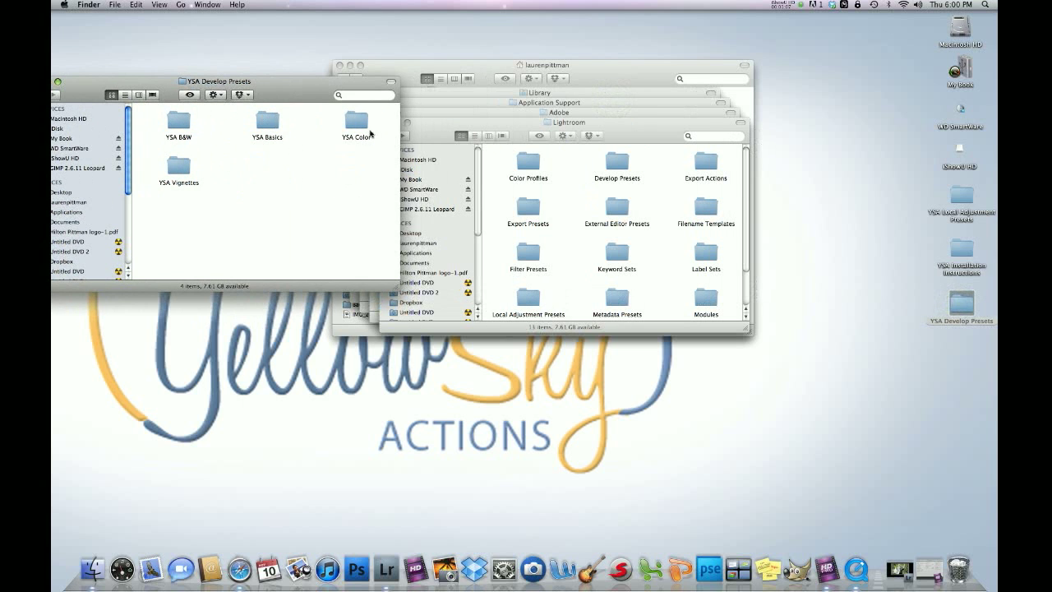
mouse_move(146, 122)
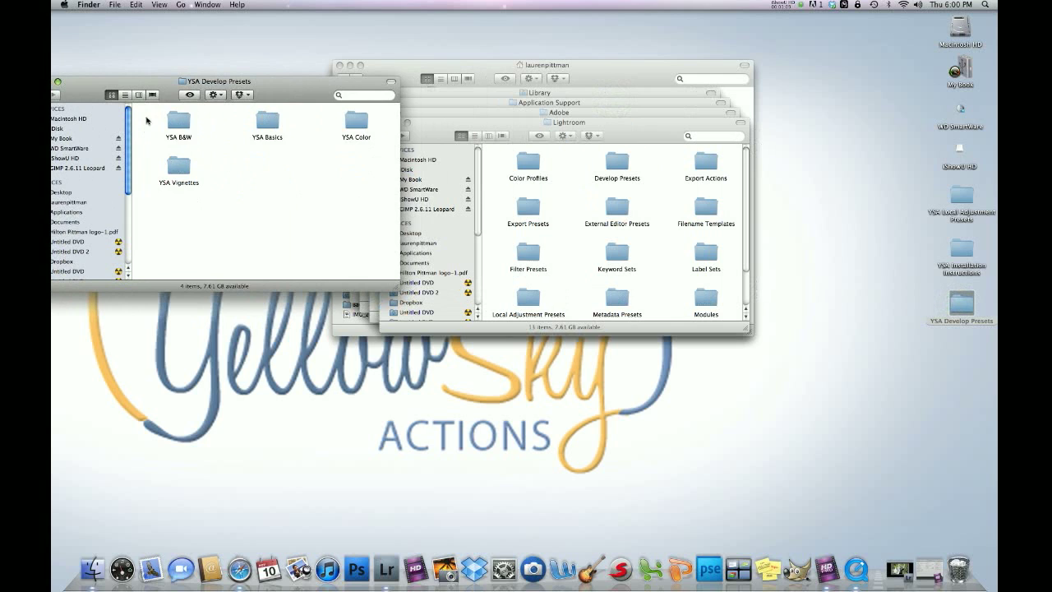
key("cmd+a")
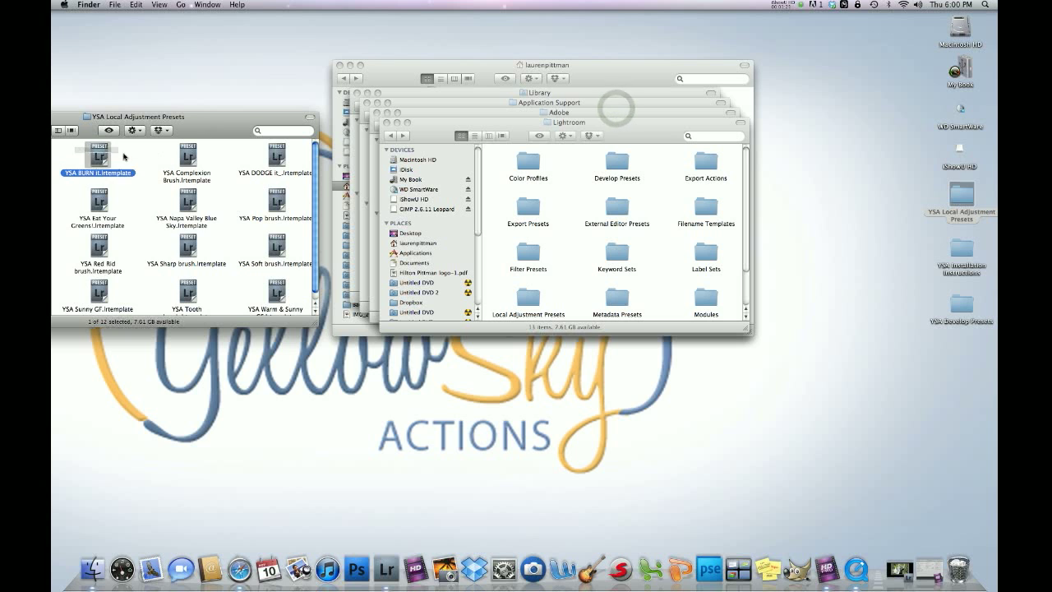
Move all brush templates into Lightroom's Local Adjustment Presets folder and close the Finder window.
key("cmd+a")
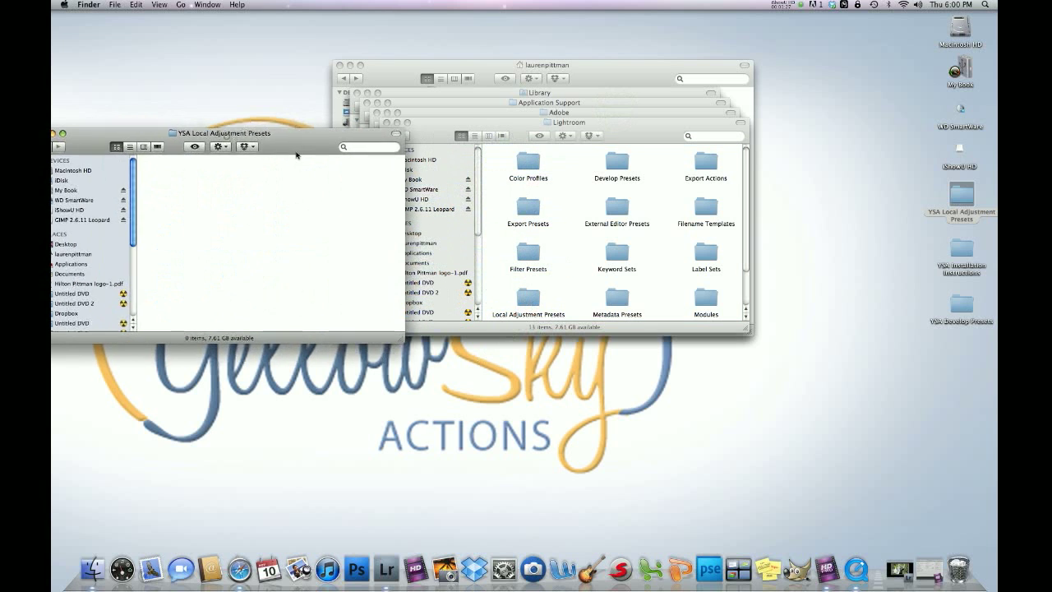
left_click_drag(227, 132, 280, 139)
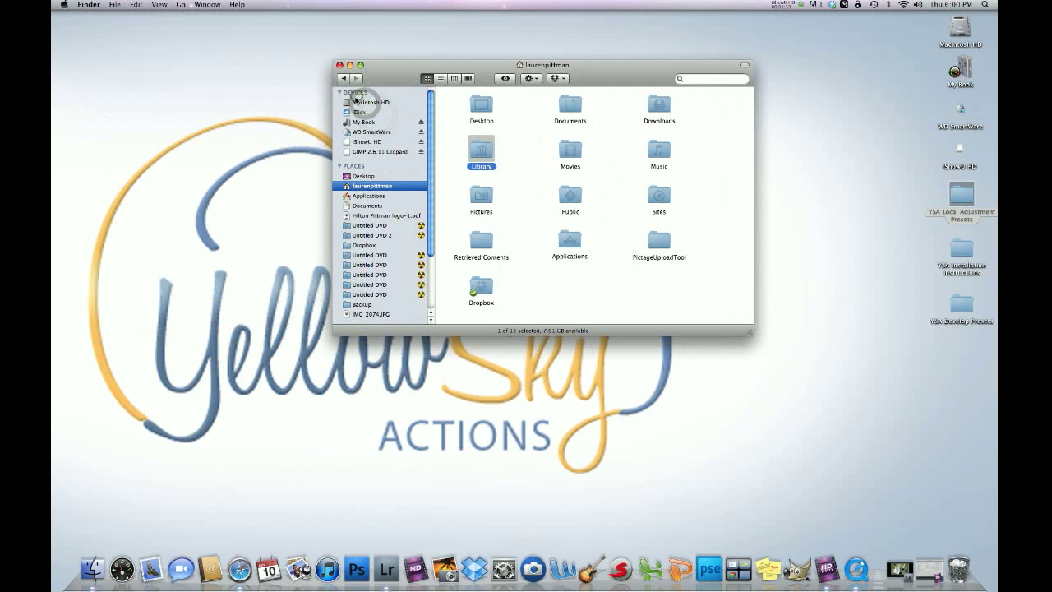
left_click(348, 66)
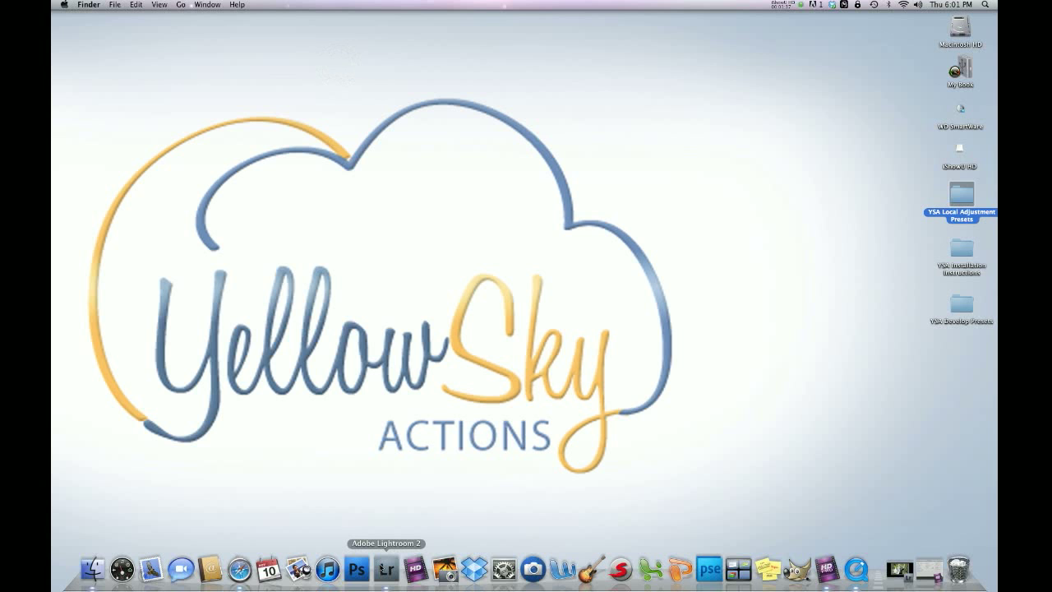
Launch Lightroom 2, fit its window on screen and view the YSA presets in the Develop presets panel.
left_click(398, 568)
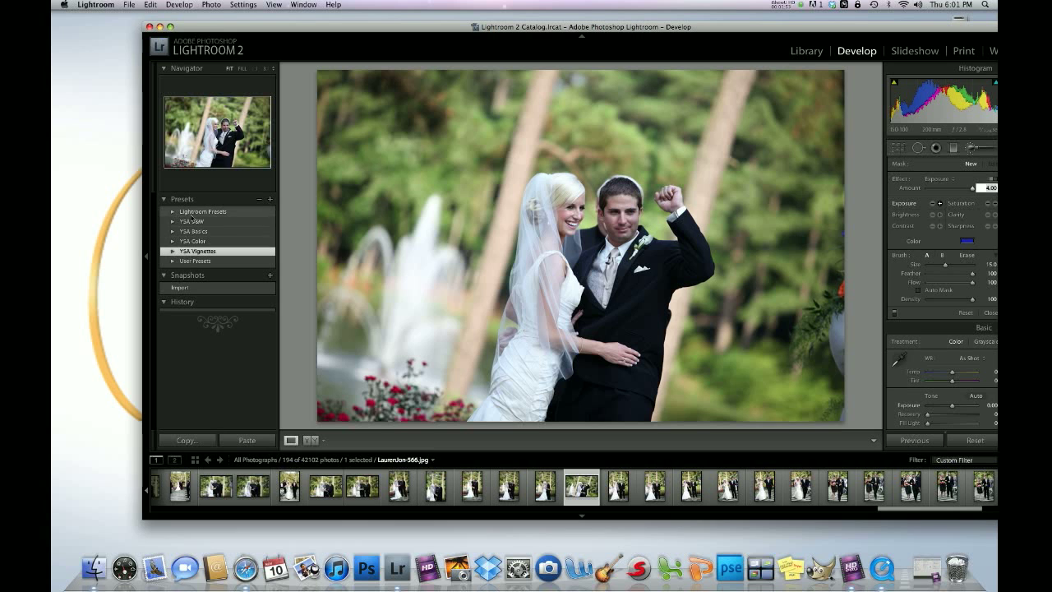
left_click(583, 204)
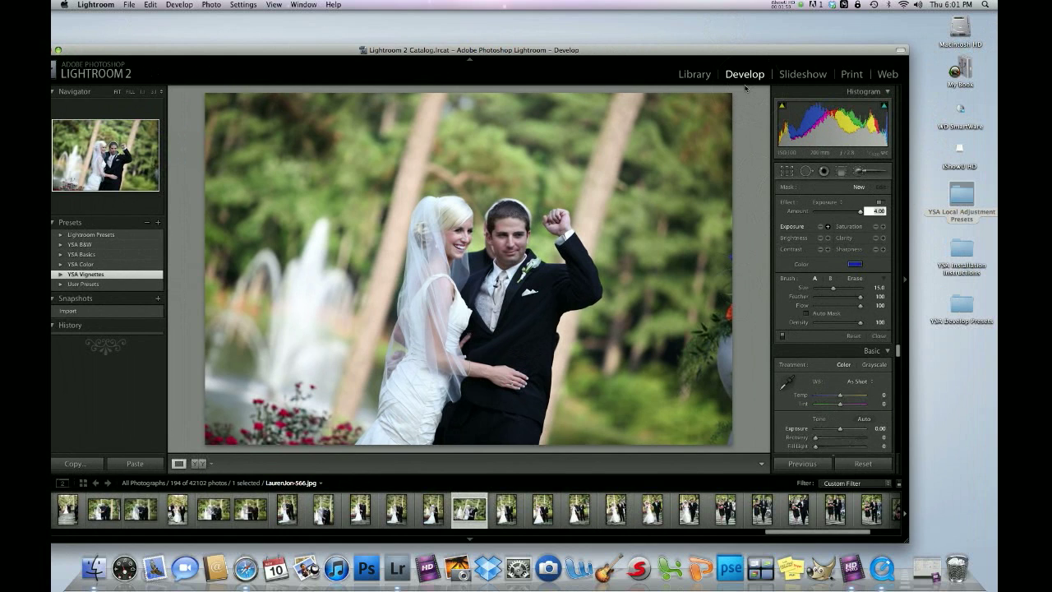
left_click(227, 244)
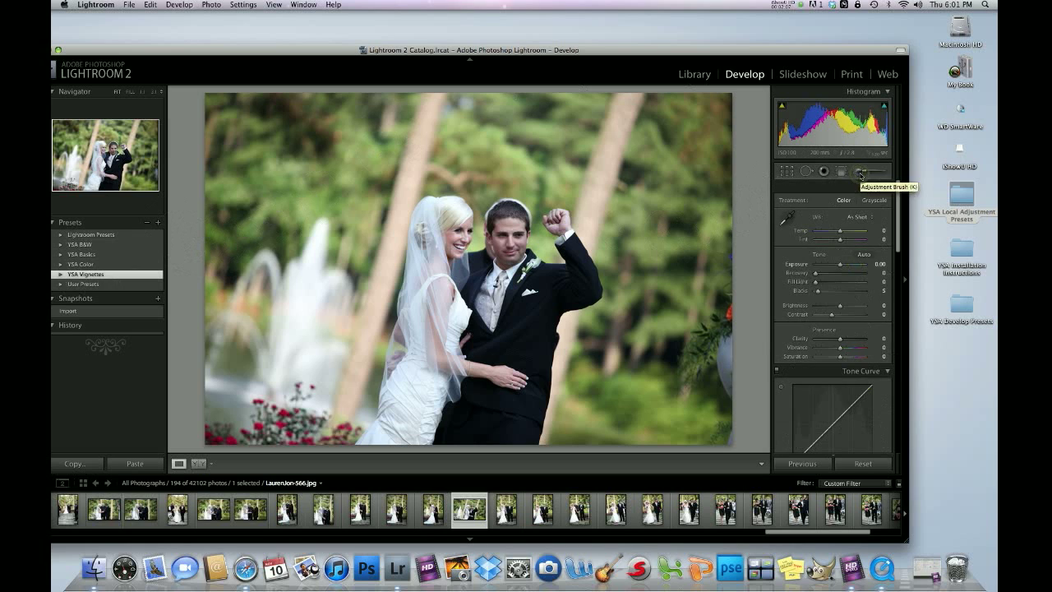
Switch to the Adjustment Brush and choose a YSA brush preset as its effect.
left_click(860, 171)
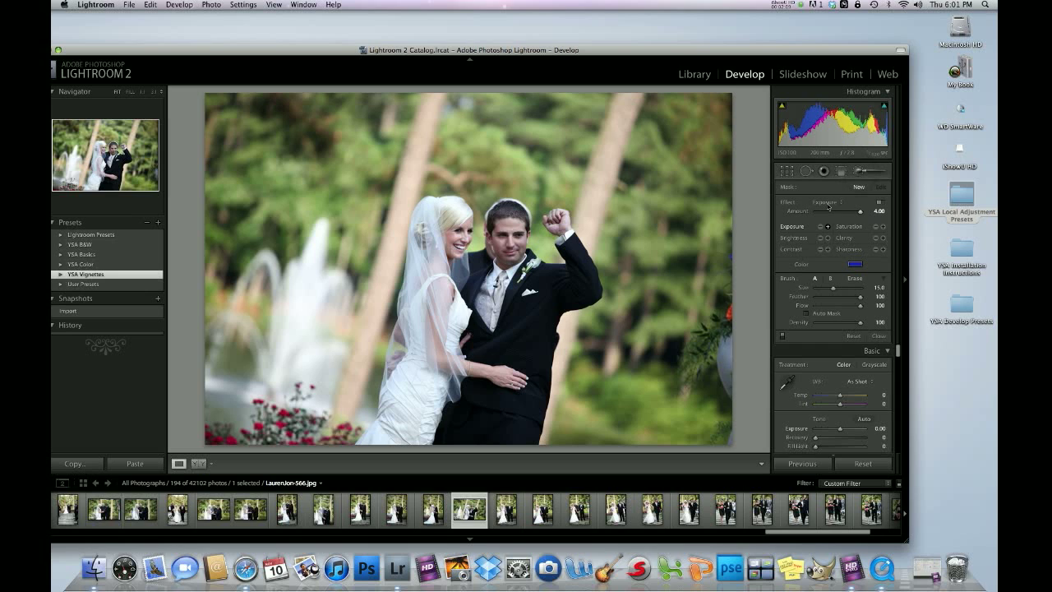
mouse_move(838, 207)
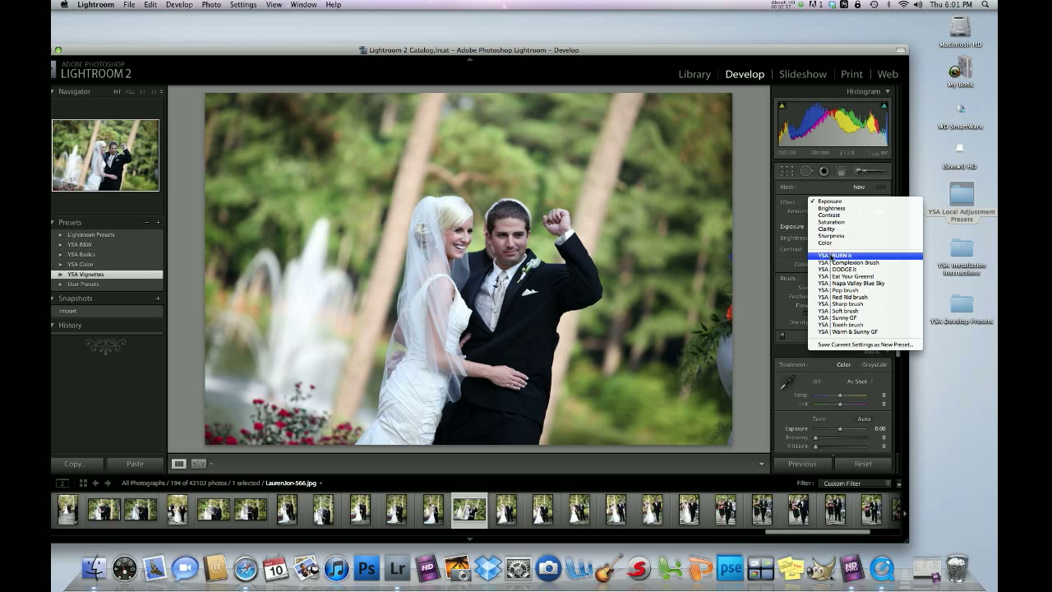
mouse_move(858, 283)
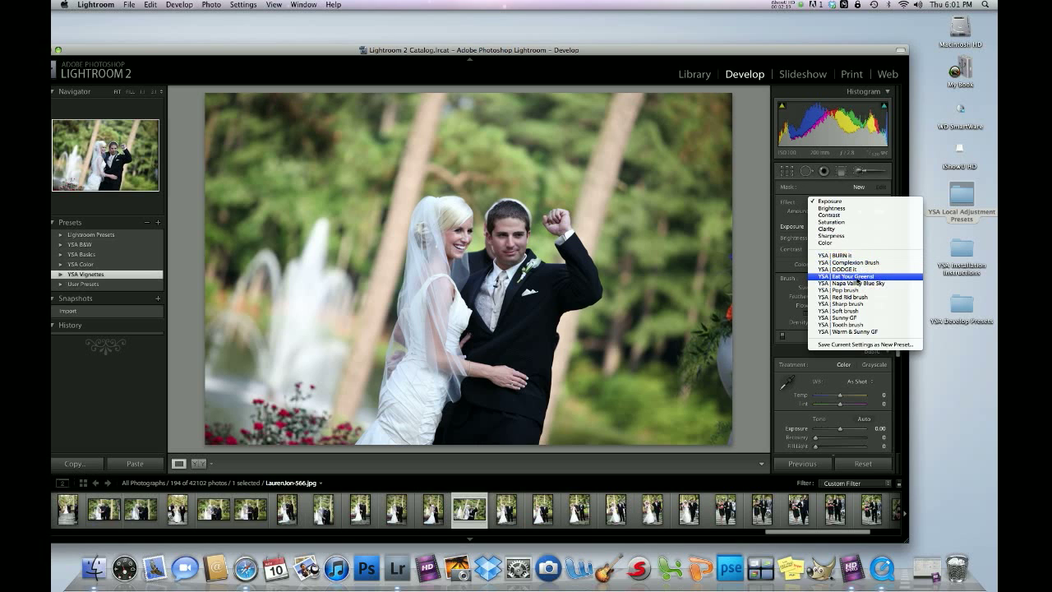
mouse_move(839, 256)
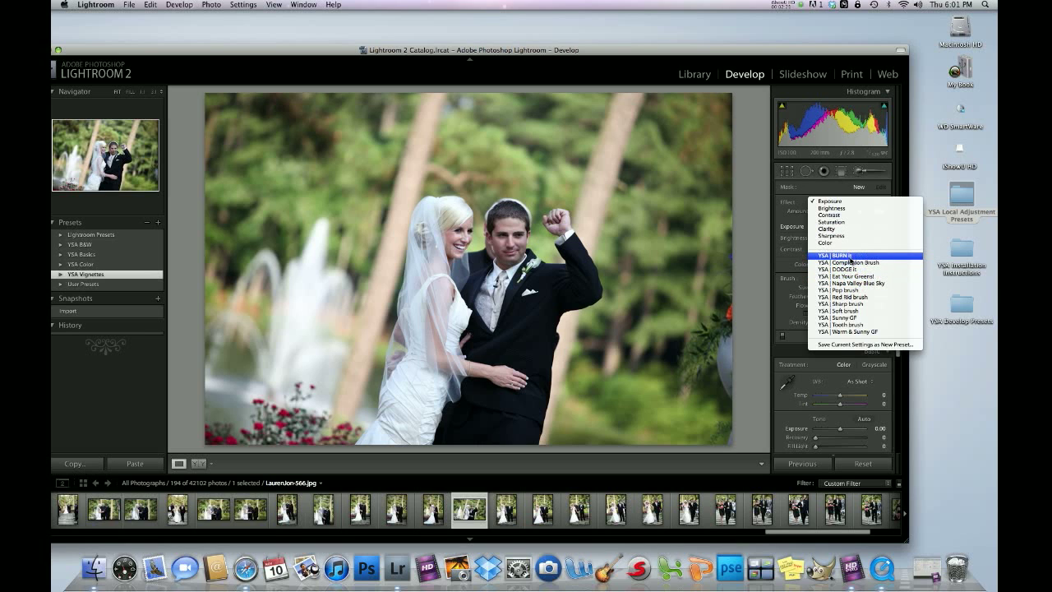
left_click(831, 257)
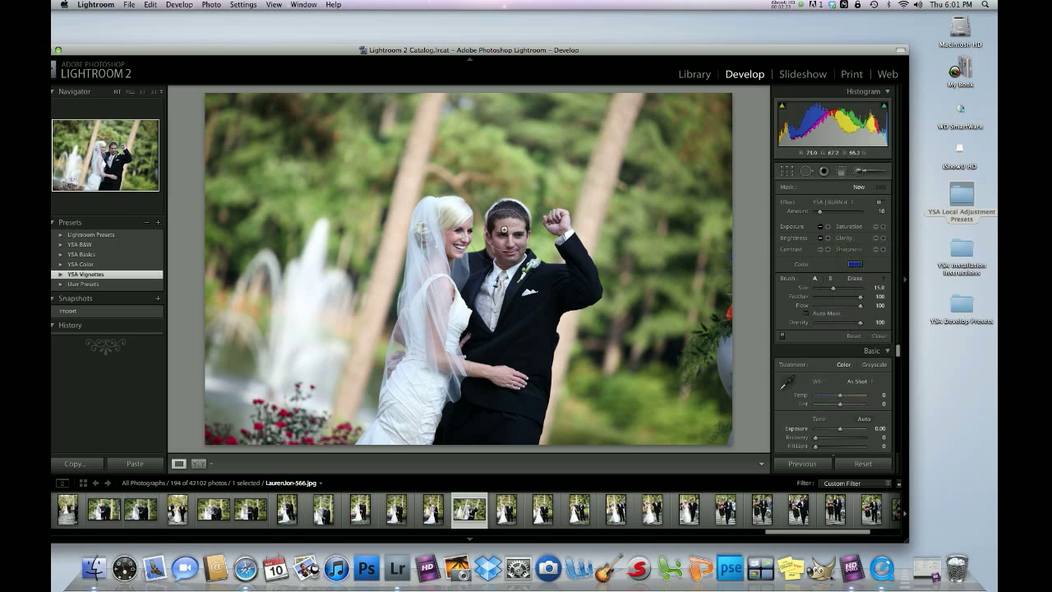